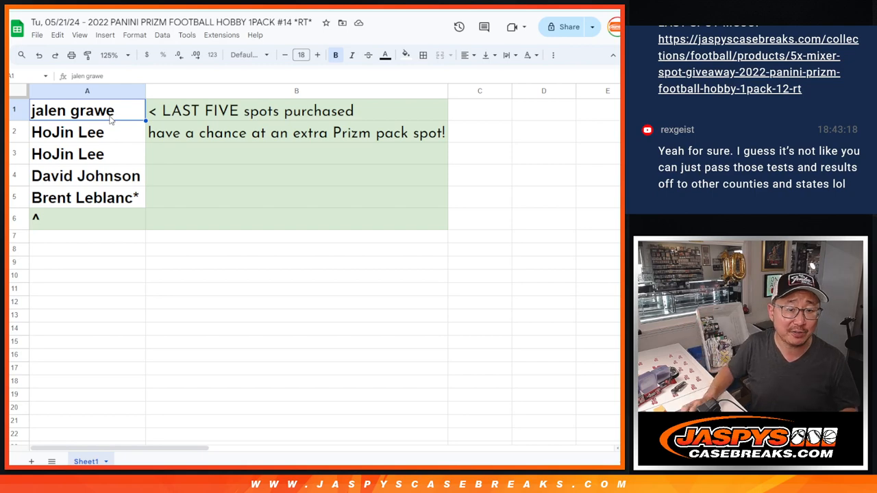
# Step: Copy the five buyer names from A1:A5 into the List Randomizer and shuffle them
pyautogui.moveTo(73, 111); pyautogui.dragTo(73, 197)
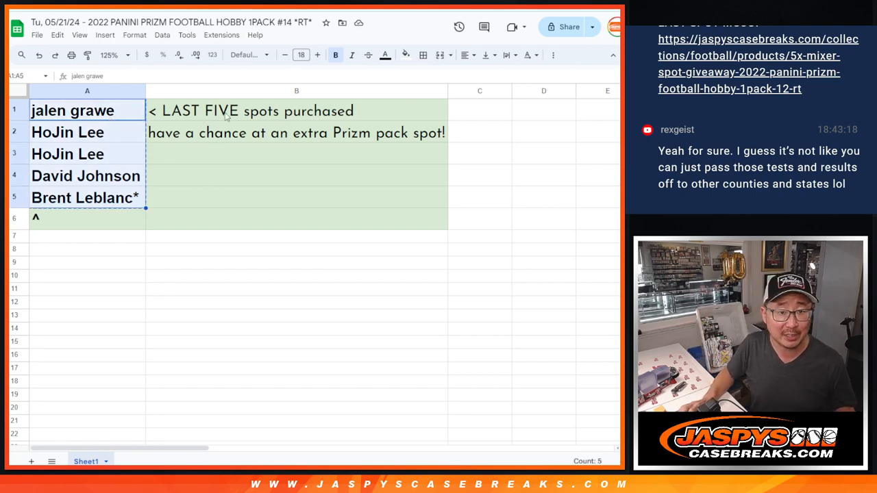
pyautogui.moveTo(240, 113)
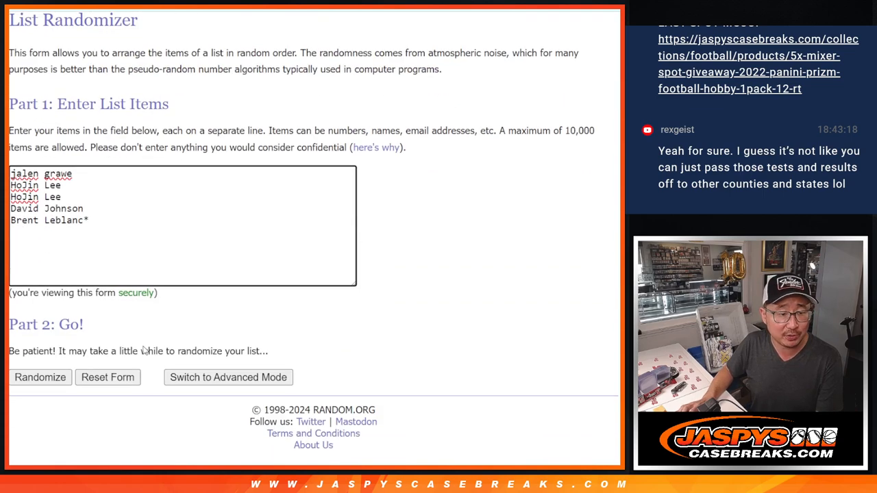
pyautogui.click(40, 377)
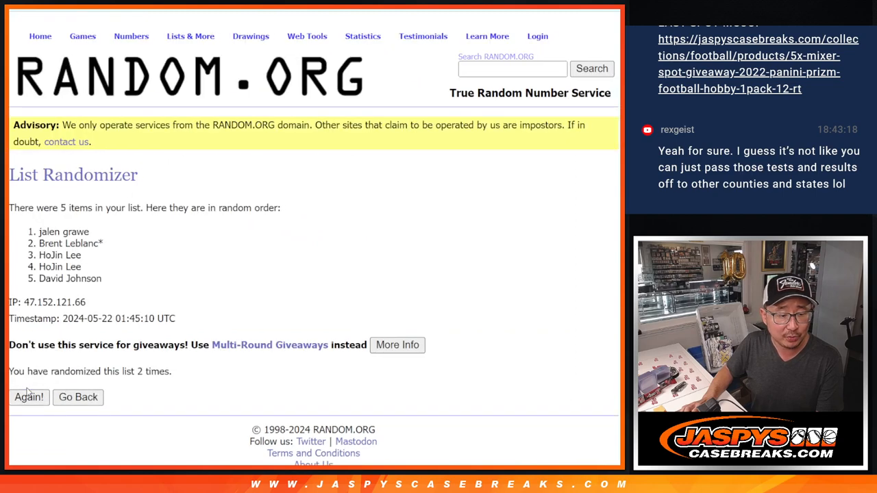
pyautogui.click(29, 398)
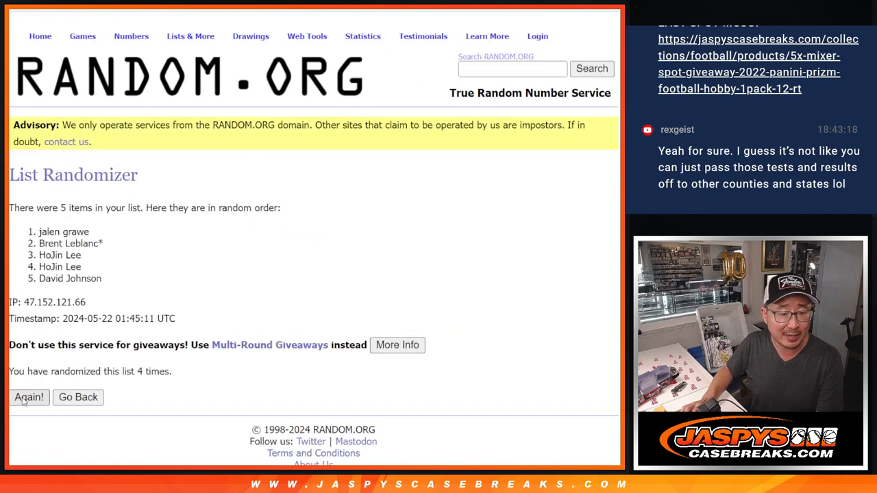
pyautogui.click(29, 398)
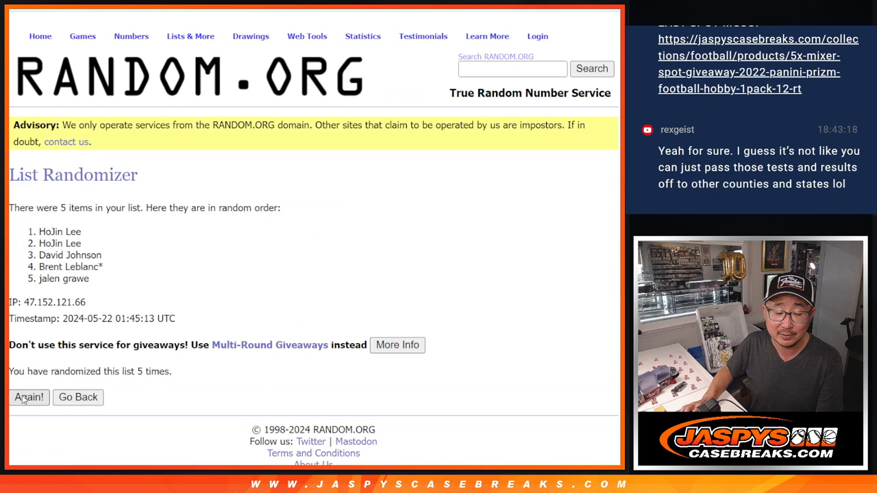
pyautogui.click(29, 397)
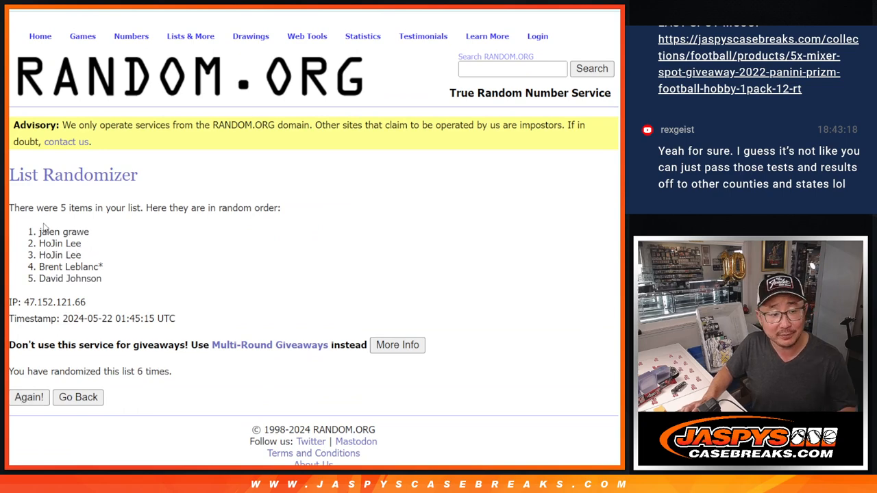
pyautogui.doubleClick(63, 232)
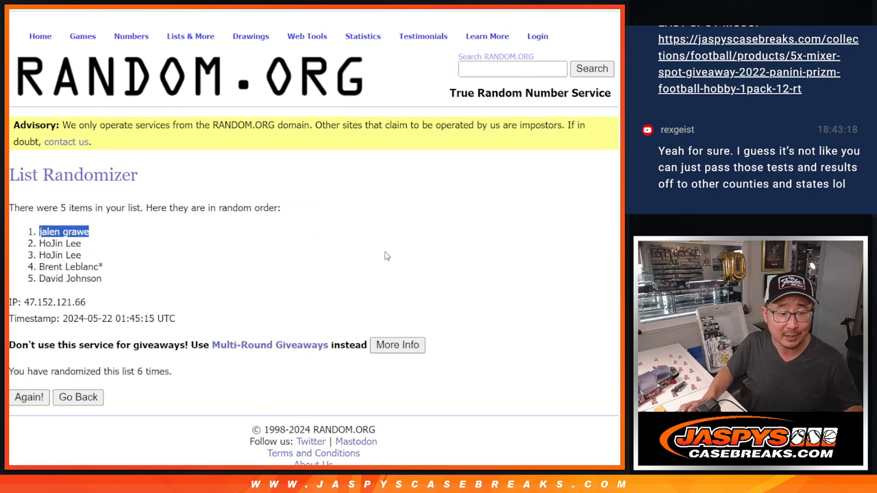